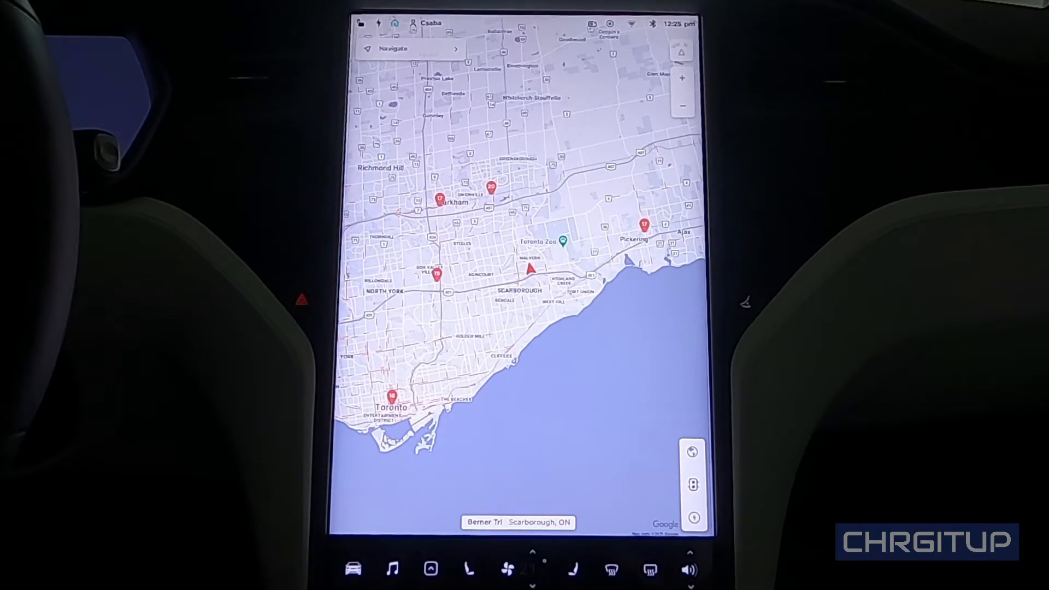
Step: Leave the map and bring up the vehicle Controls panel on Quick Controls
click(355, 569)
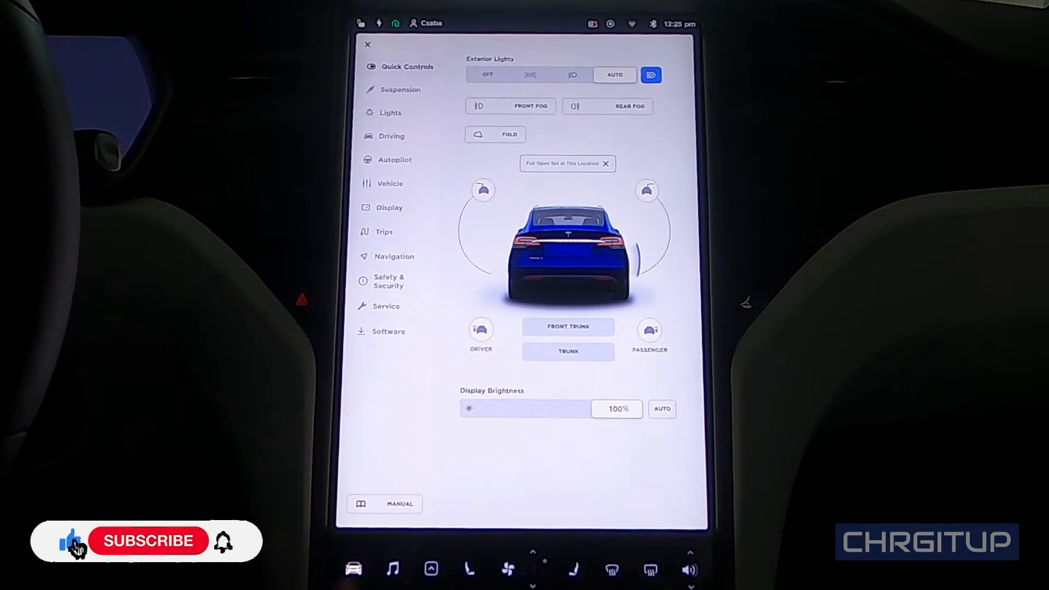
Step: Show the Lights page, with headlights on Auto and front fog lights on
click(149, 541)
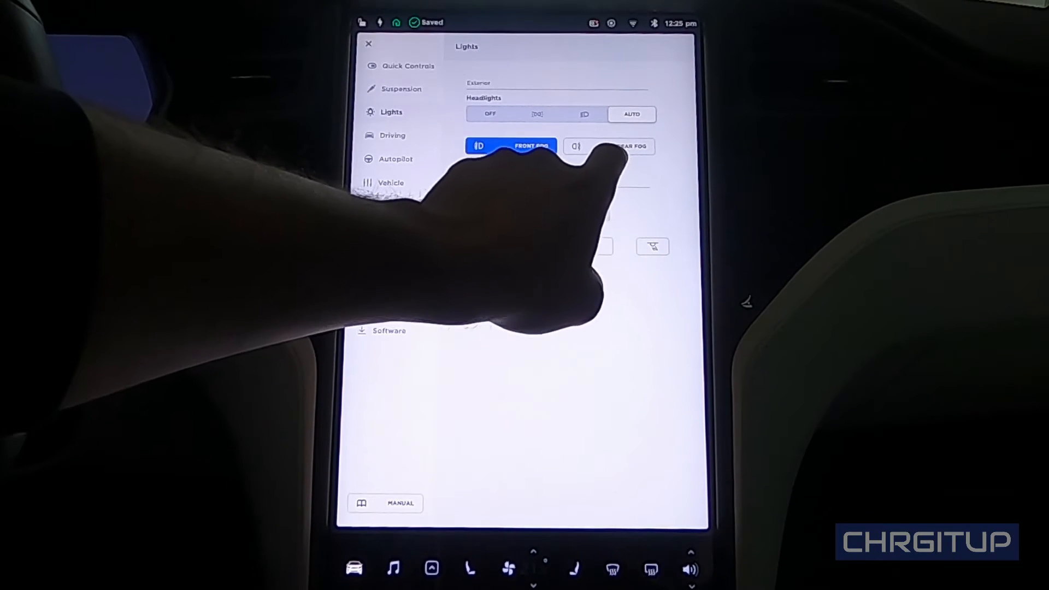
Step: Switch the front fog lights off, keeping headlights and dome lights on Auto
click(625, 147)
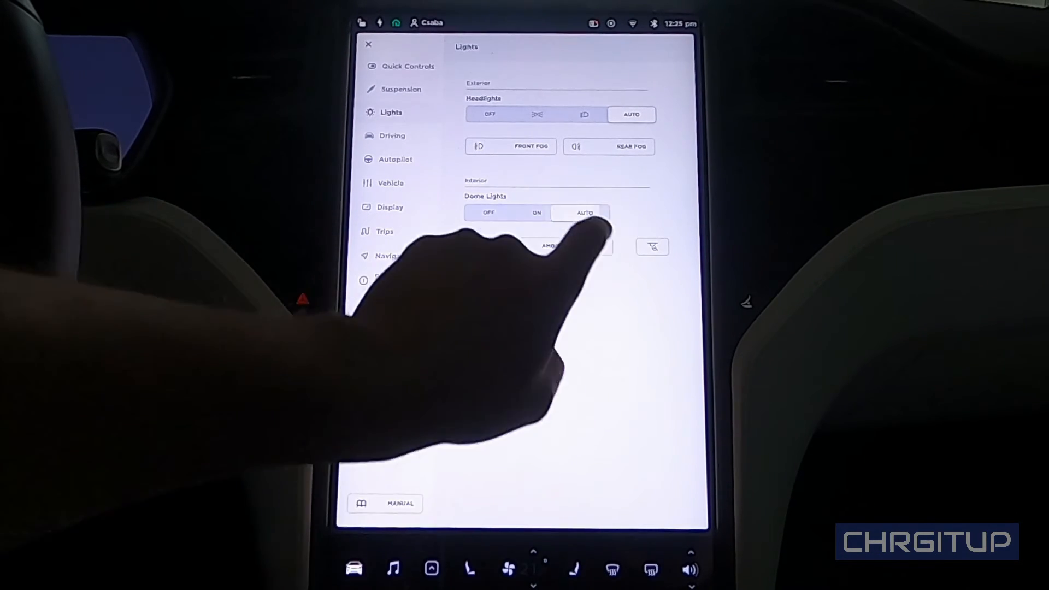
Step: Set Dome Lights to Off and switch Headlights after Exit on, with Auto High Beam on
click(536, 213)
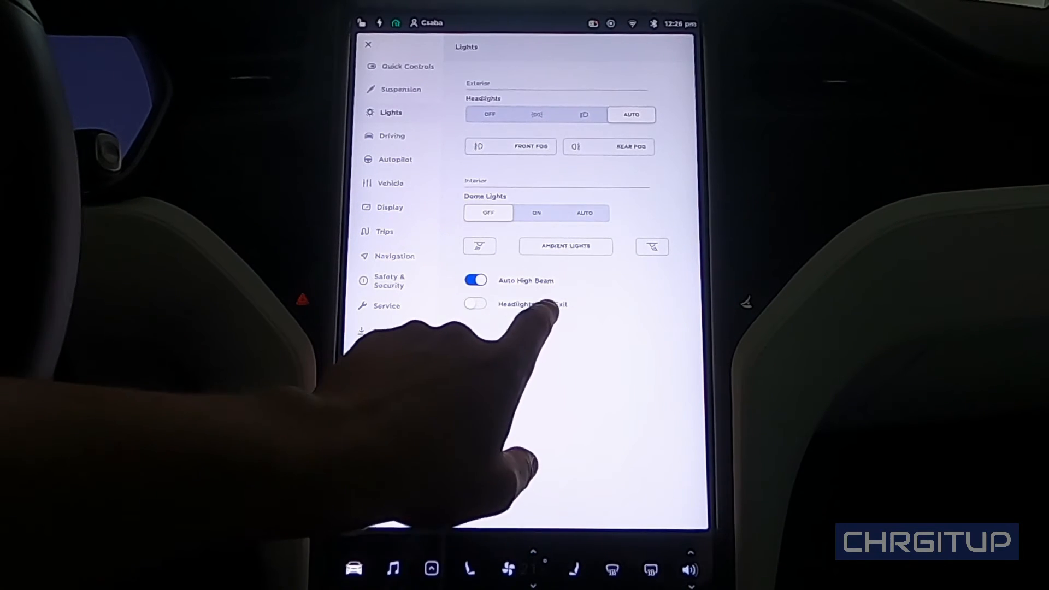
click(474, 304)
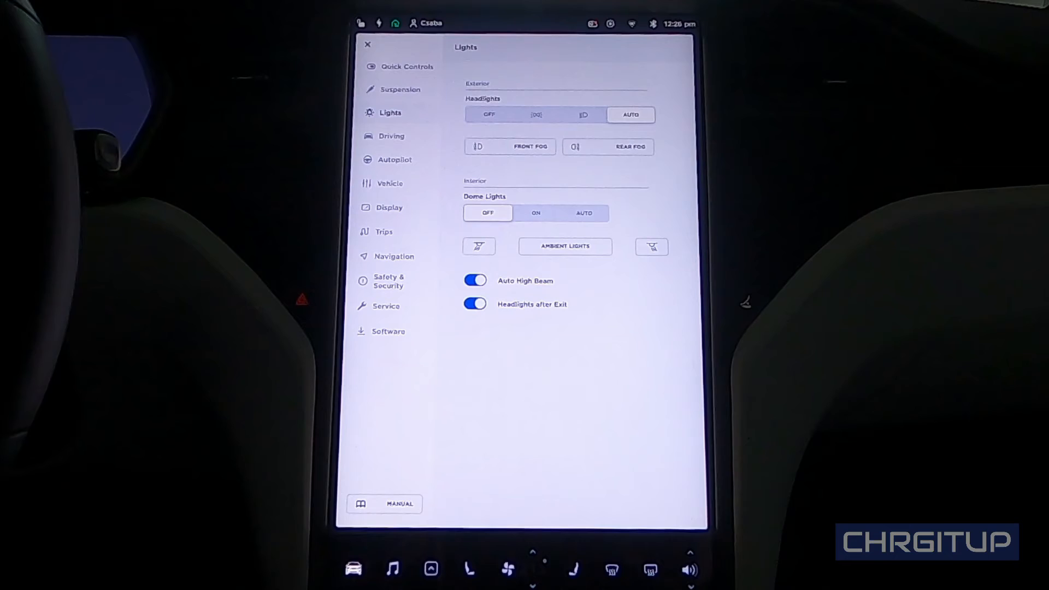
Step: Switch Headlights after Exit back off and move to the Driving settings page
click(475, 304)
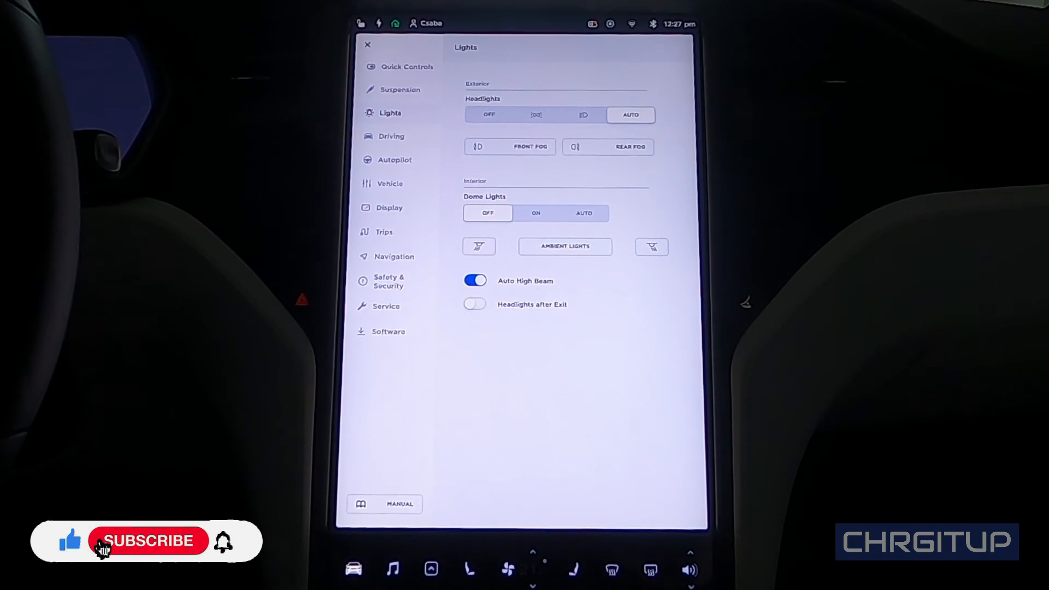
click(147, 541)
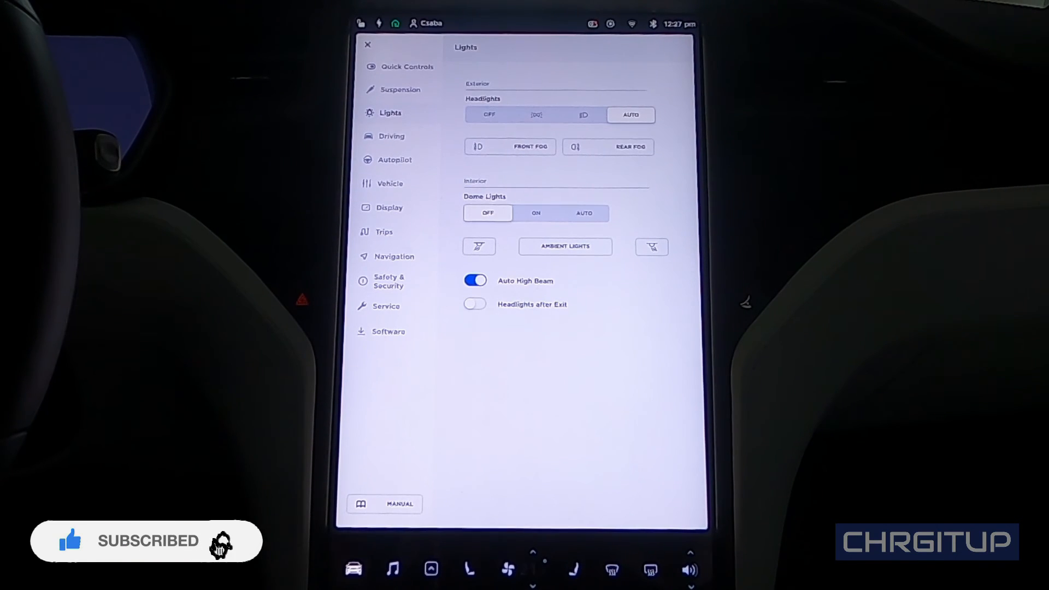
click(391, 136)
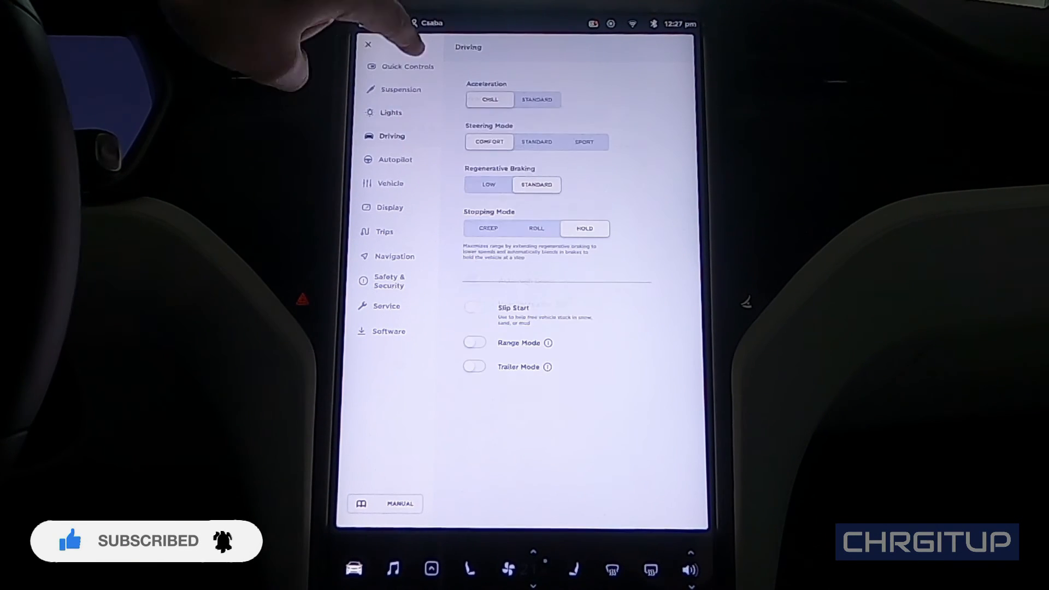